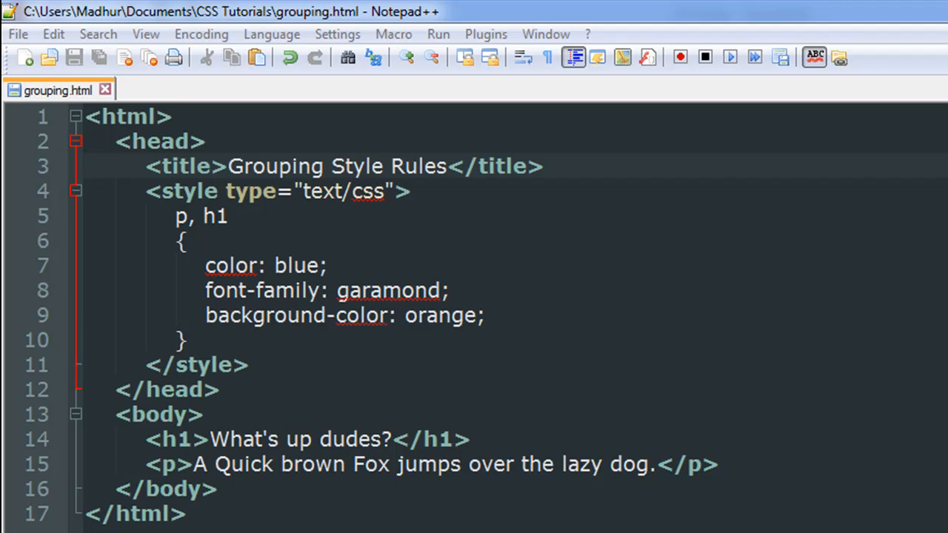
pyautogui.moveTo(58, 126)
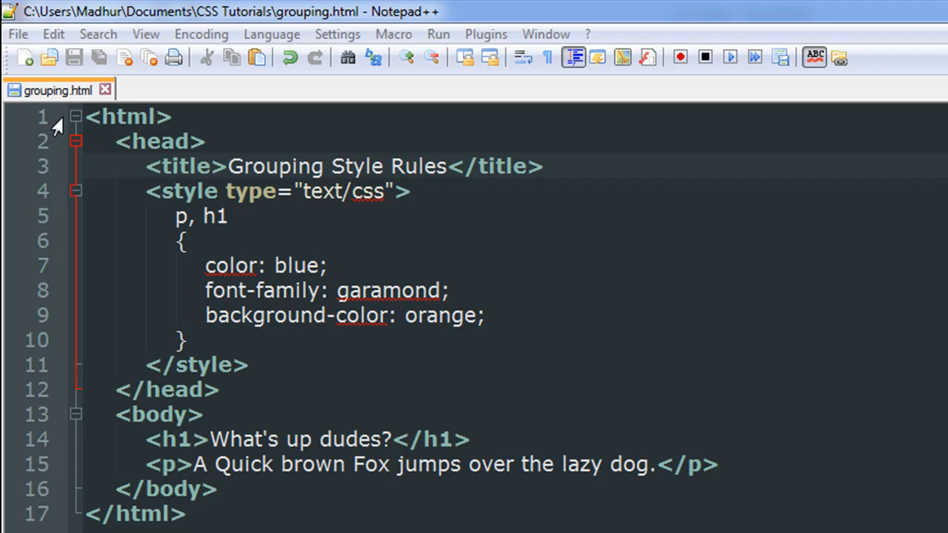
pyautogui.moveTo(205, 204)
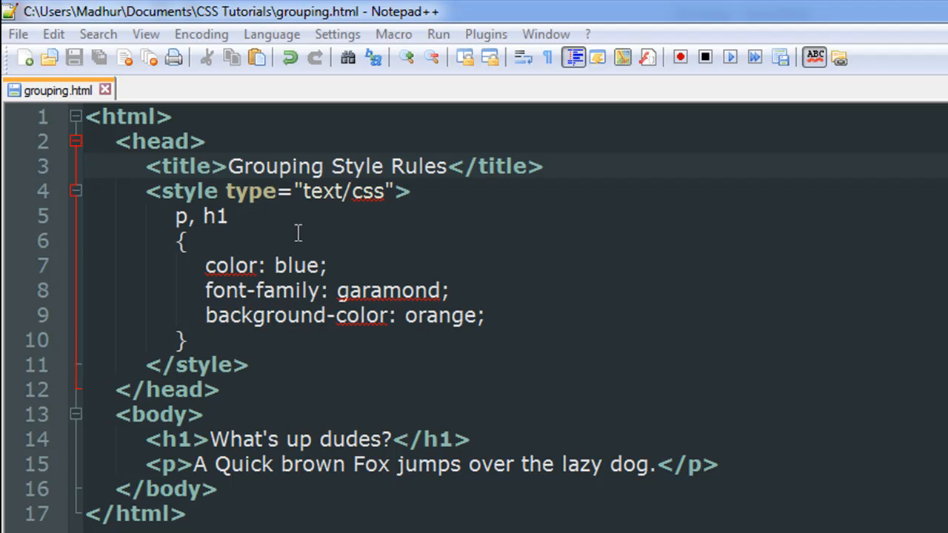
pyautogui.moveTo(278, 296)
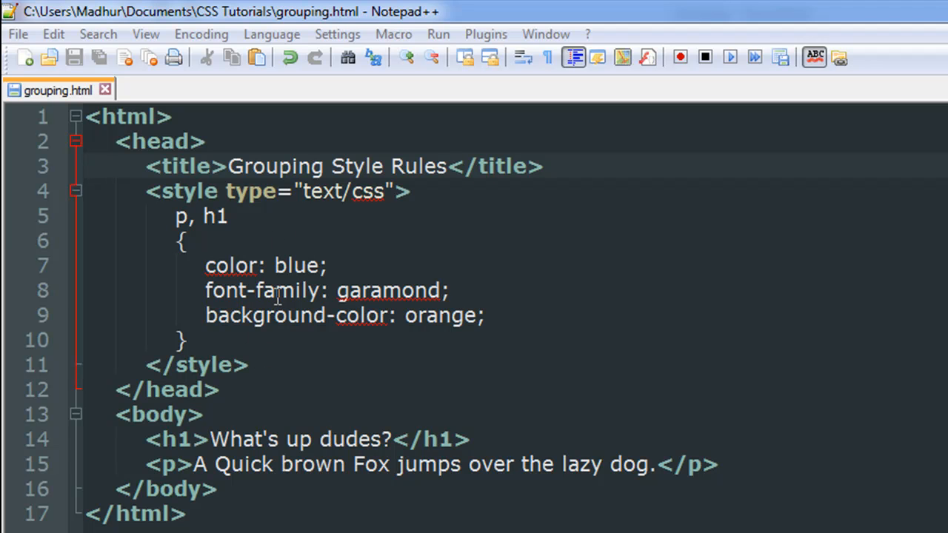
pyautogui.moveTo(197, 229)
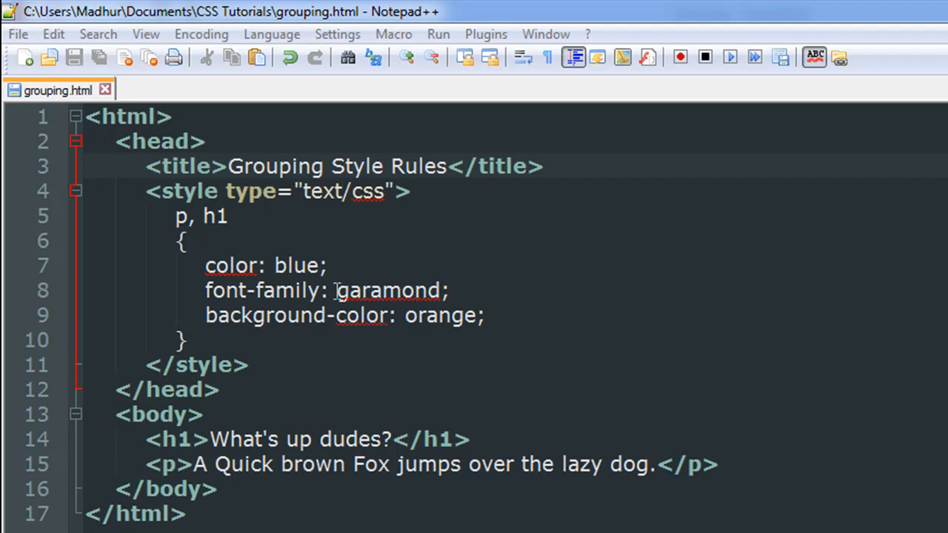
pyautogui.moveTo(370, 339)
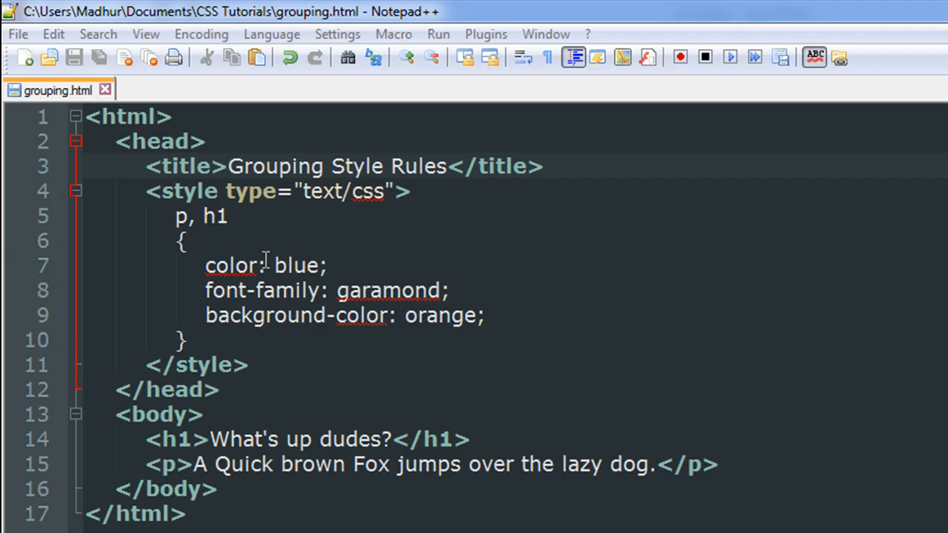
pyautogui.moveTo(220, 226)
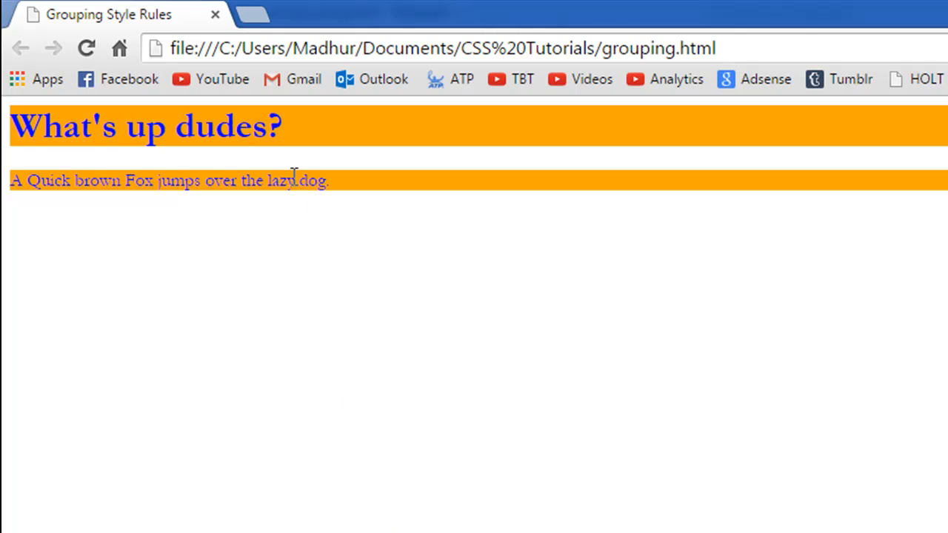
pyautogui.moveTo(234, 168)
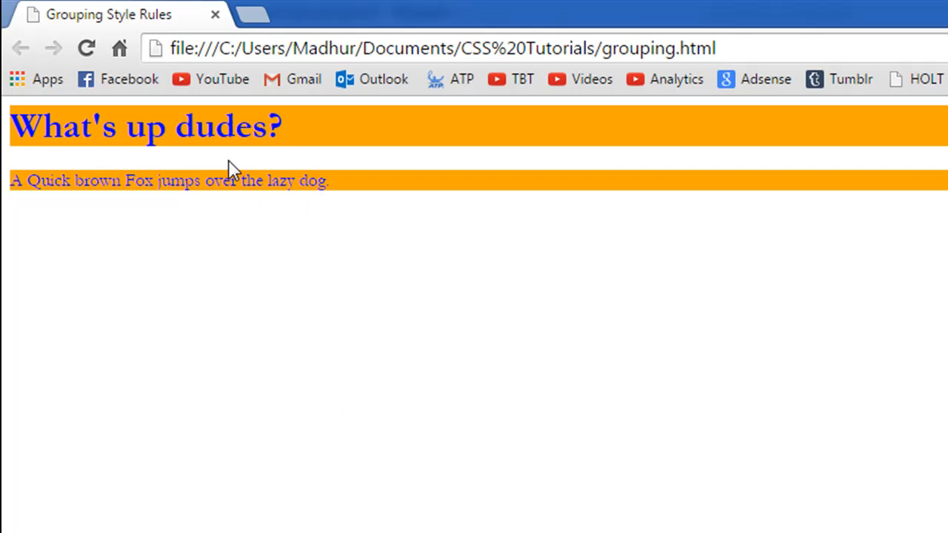
pyautogui.moveTo(152, 180)
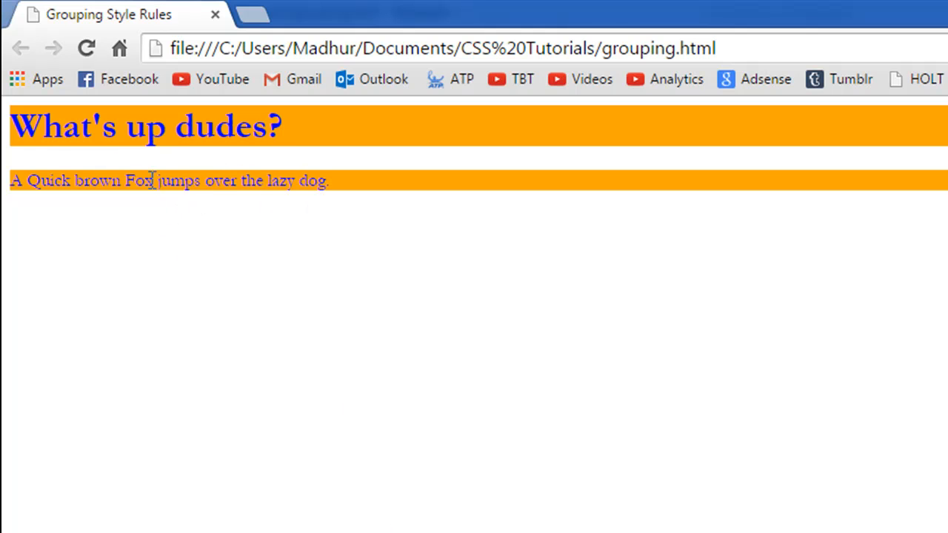
pyautogui.moveTo(318, 137)
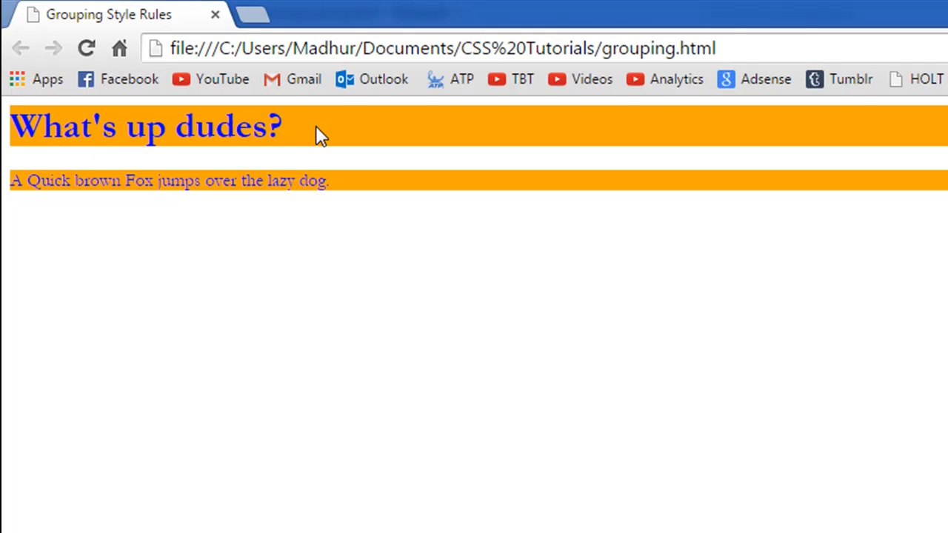
pyautogui.moveTo(182, 120)
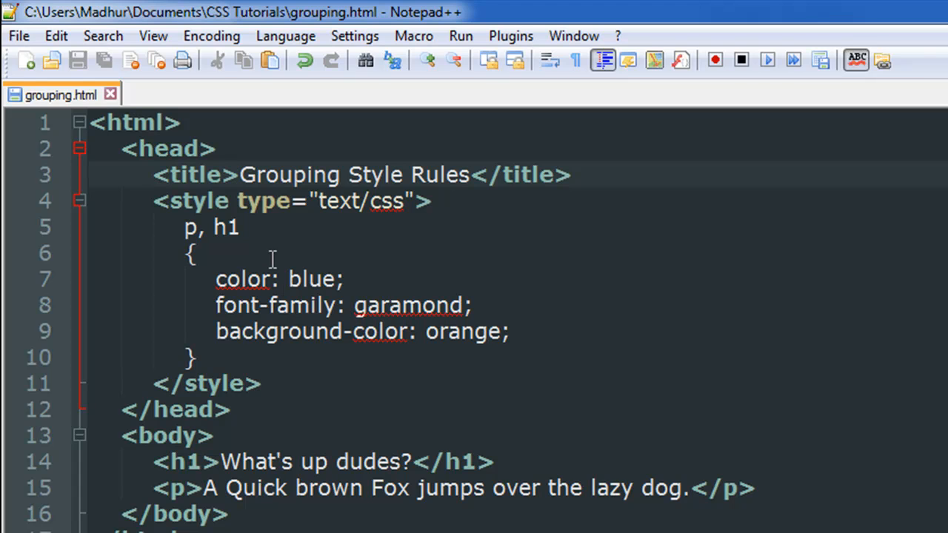
pyautogui.moveTo(288, 298)
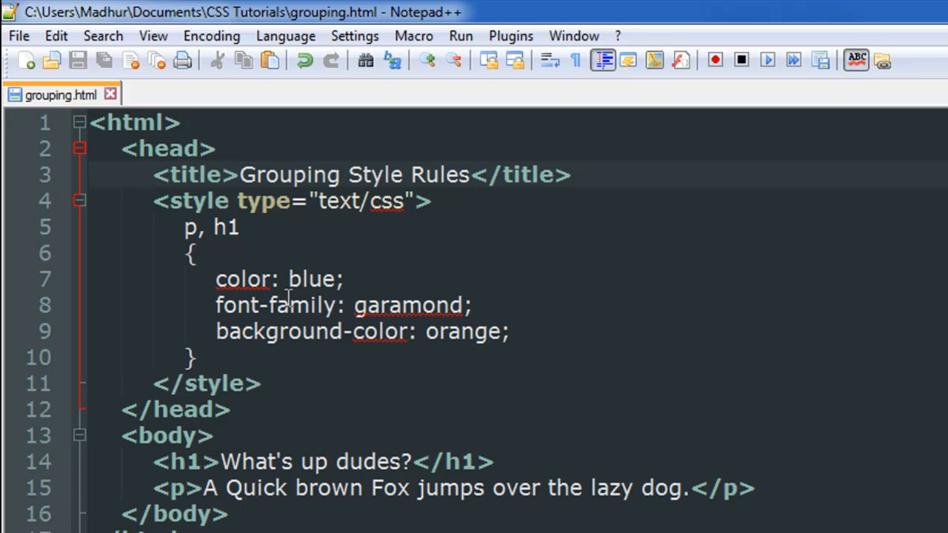
pyautogui.moveTo(261, 259)
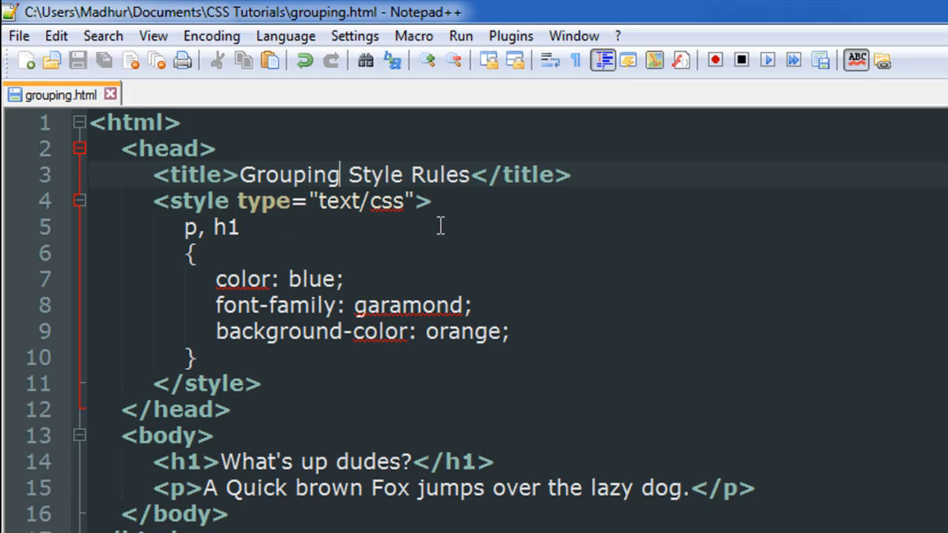
pyautogui.moveTo(283, 231)
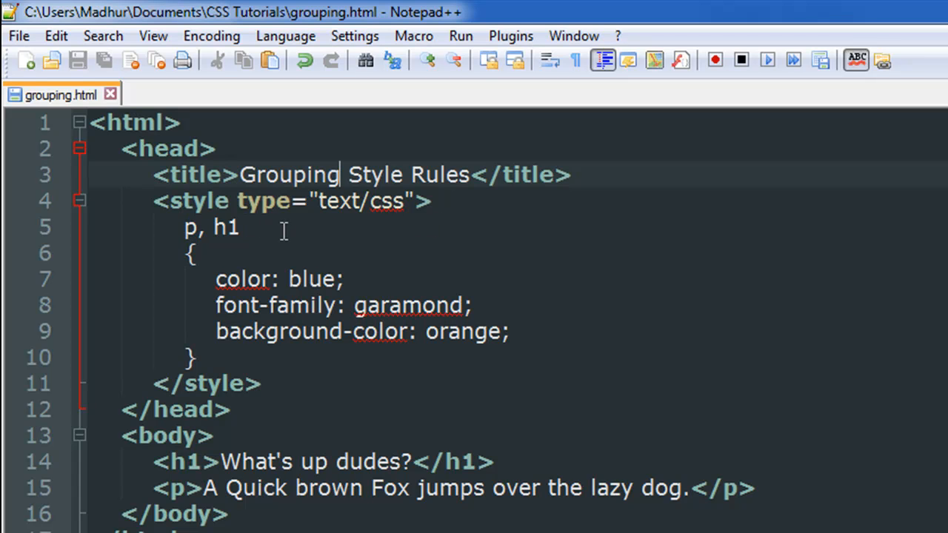